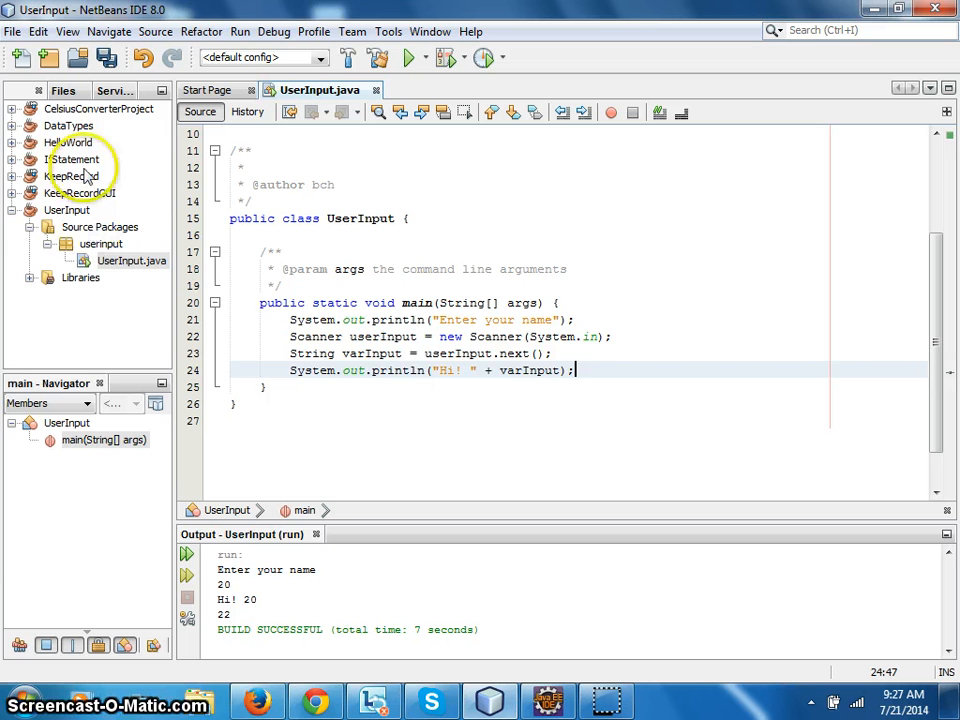
Create the Java Application project JavaApplication7 with a main class via the New Project wizard.
{"action": "left_click", "coordinate": [12, 32]}
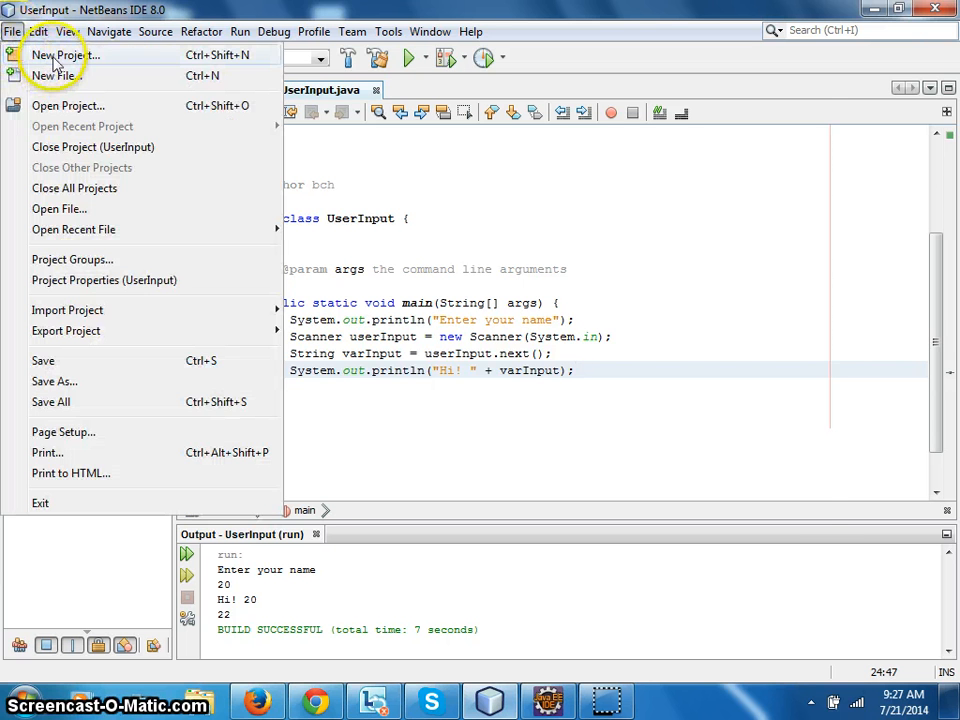
{"action": "left_click", "coordinate": [56, 56]}
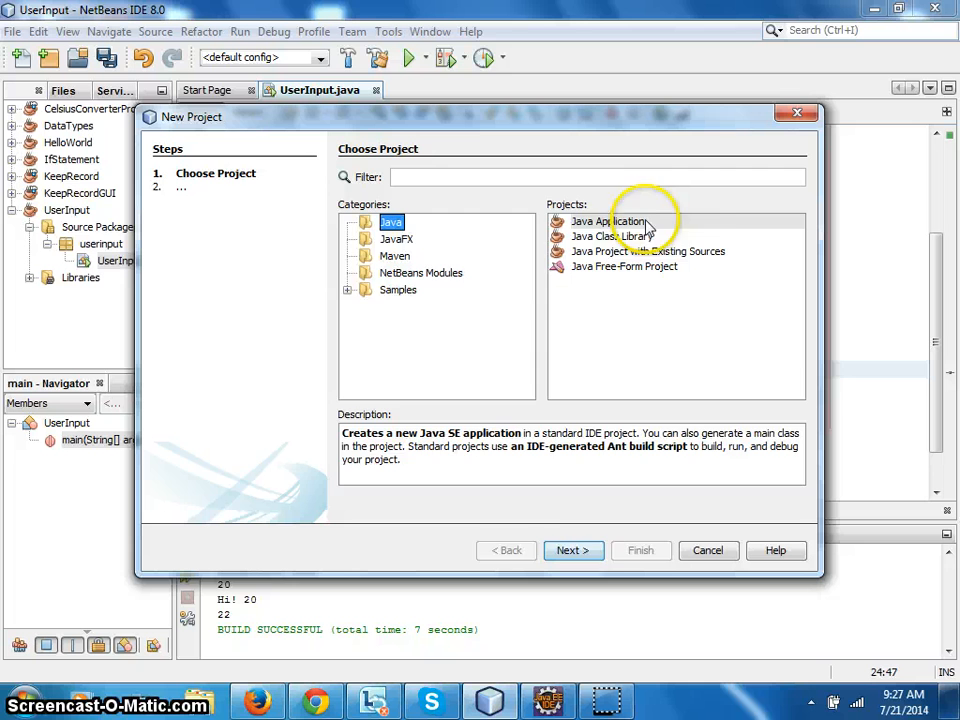
{"action": "left_click", "coordinate": [572, 550]}
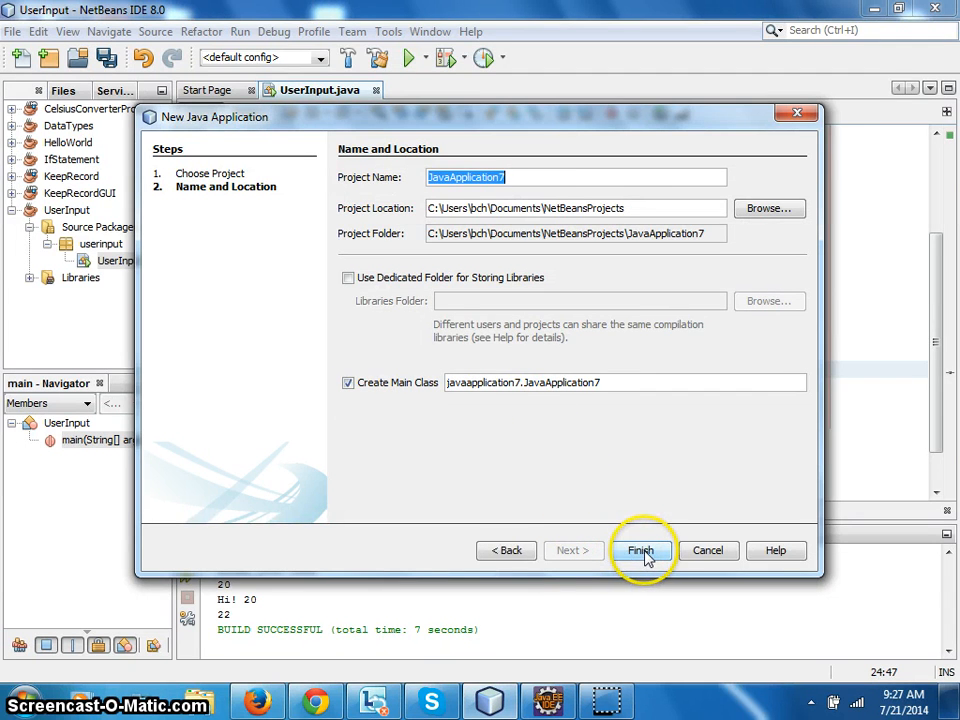
{"action": "left_click", "coordinate": [640, 550]}
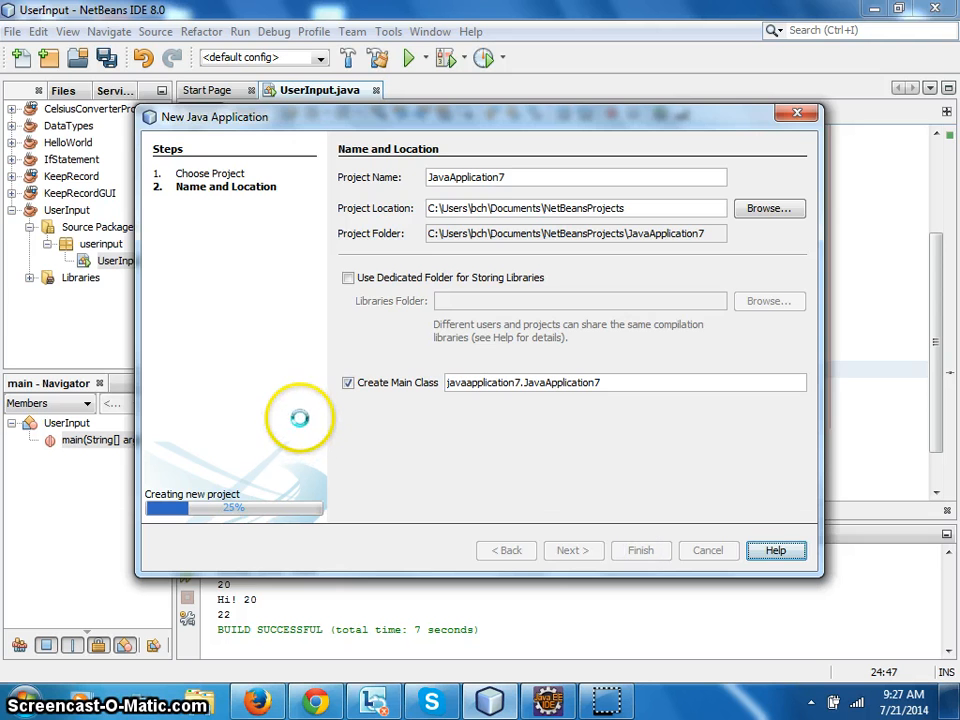
{"action": "left_click", "coordinate": [640, 550]}
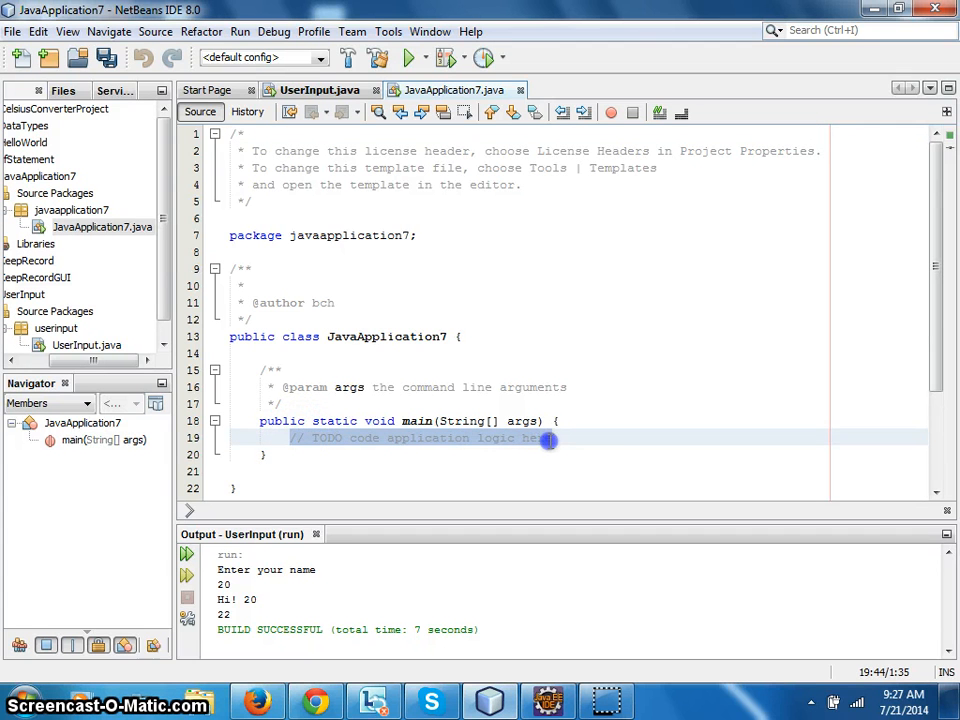
Declare int varInt1 = 5; and int varInt2 = 2; in place of the TODO comment in main.
{"action": "type", "text": "int"}
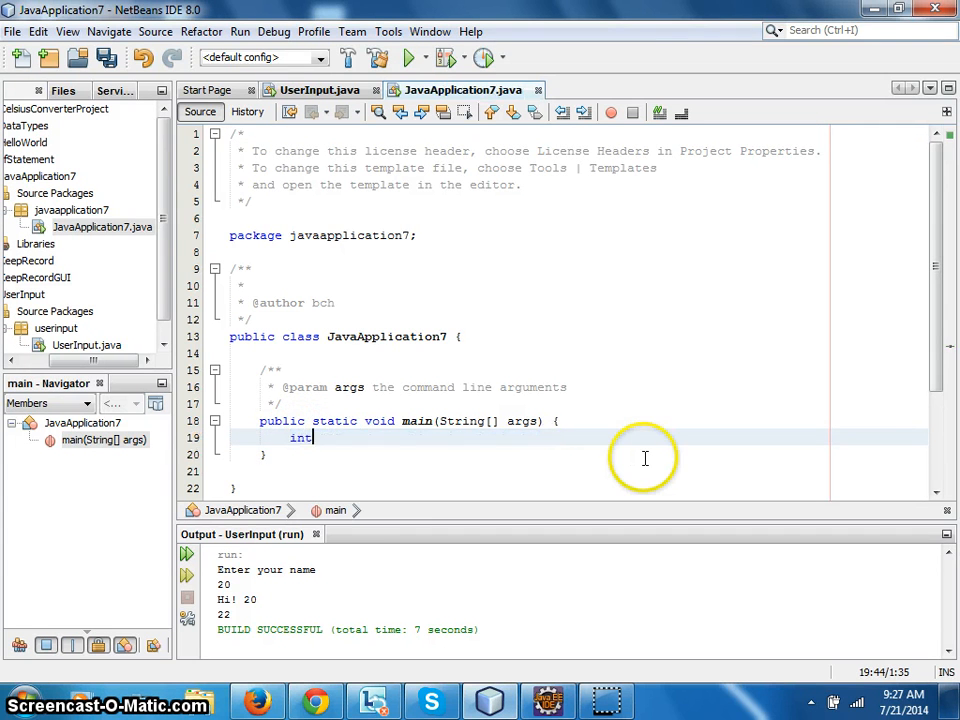
{"action": "type", "text": "varIn"}
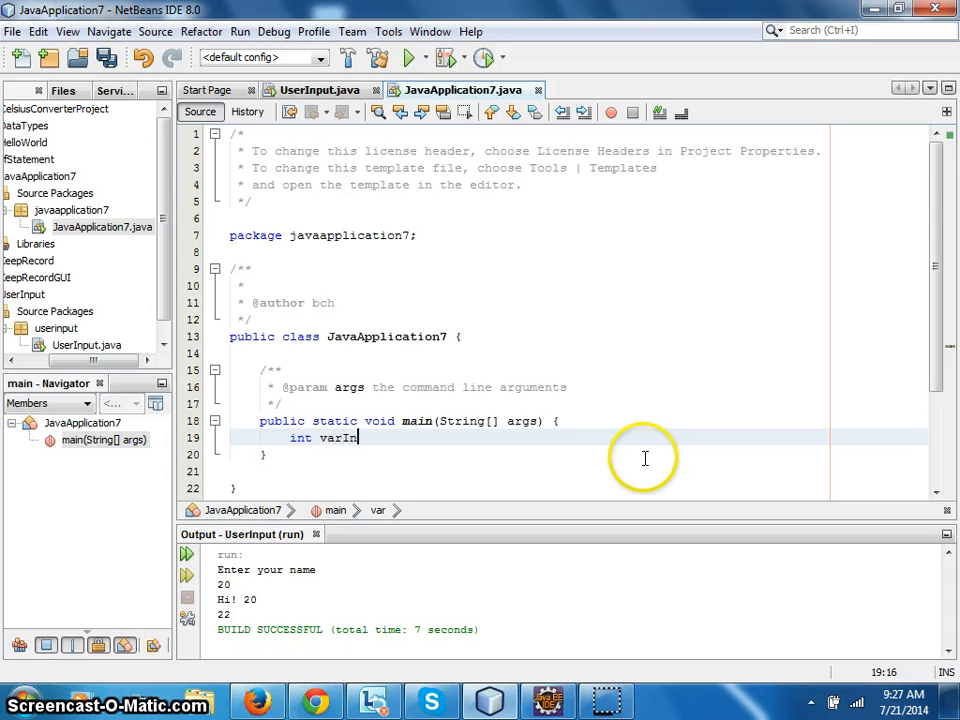
{"action": "type", "text": "t1"}
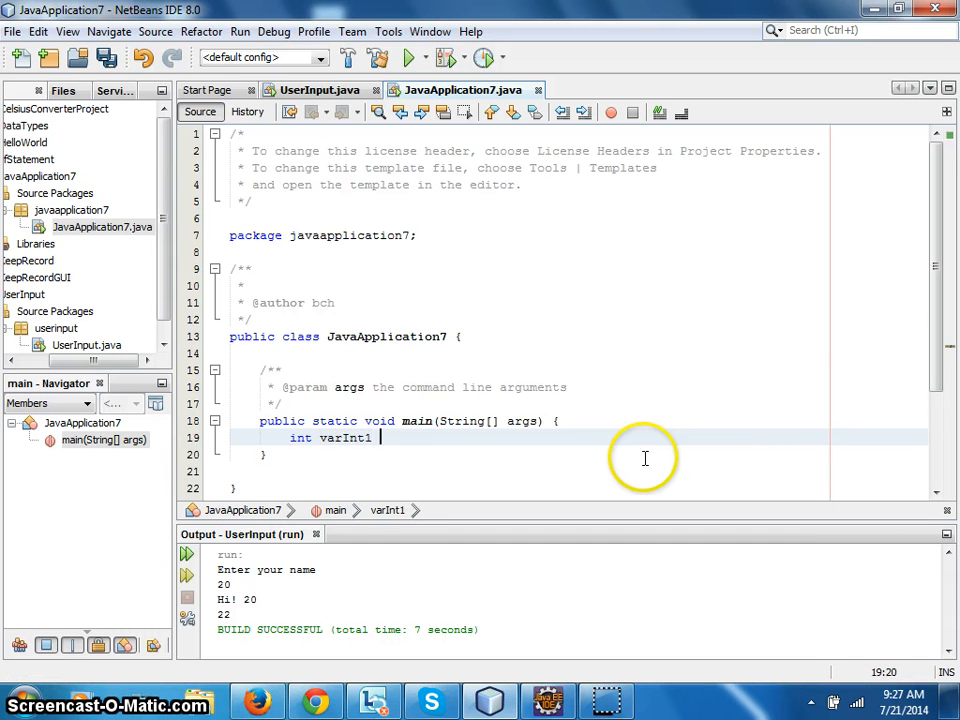
{"action": "type", "text": "= 5;"}
{"action": "type", "text": "int"}
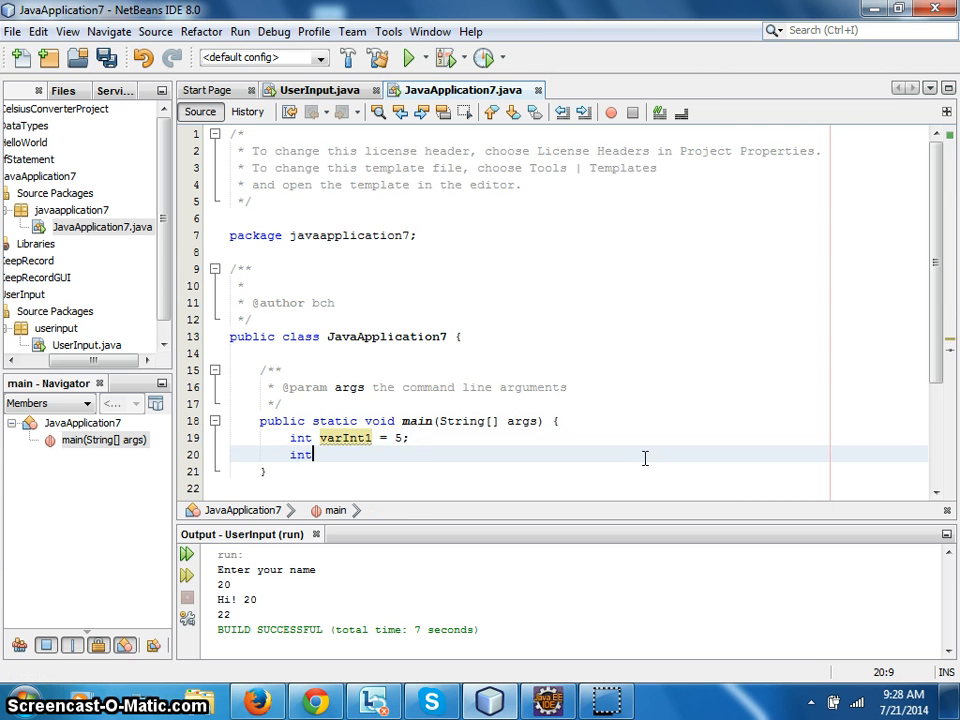
{"action": "type", "text": "varInt"}
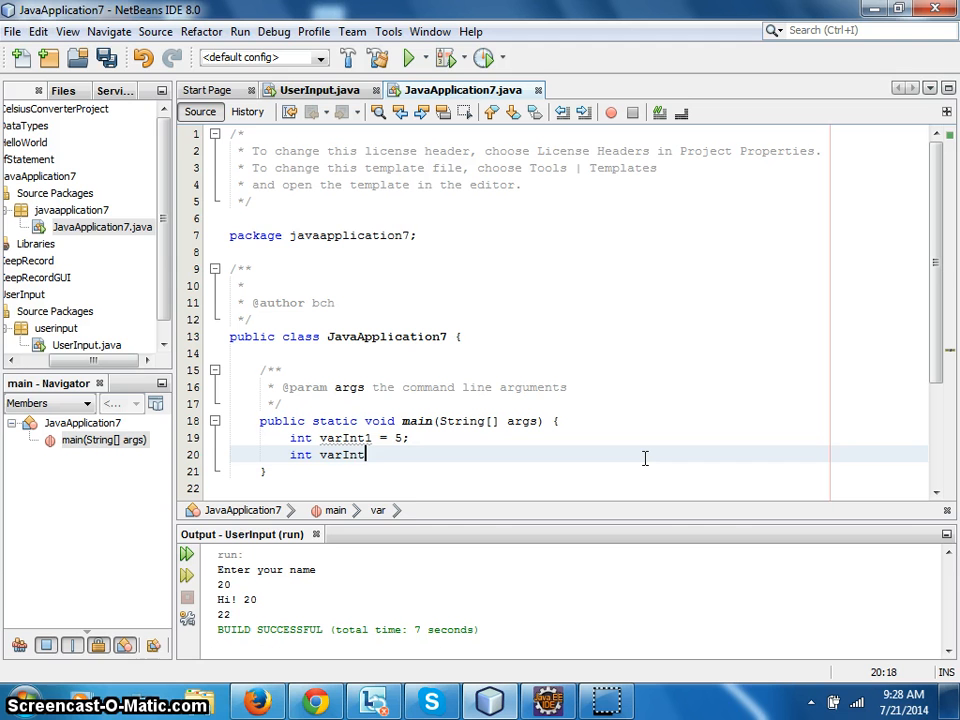
{"action": "type", "text": "2 ="}
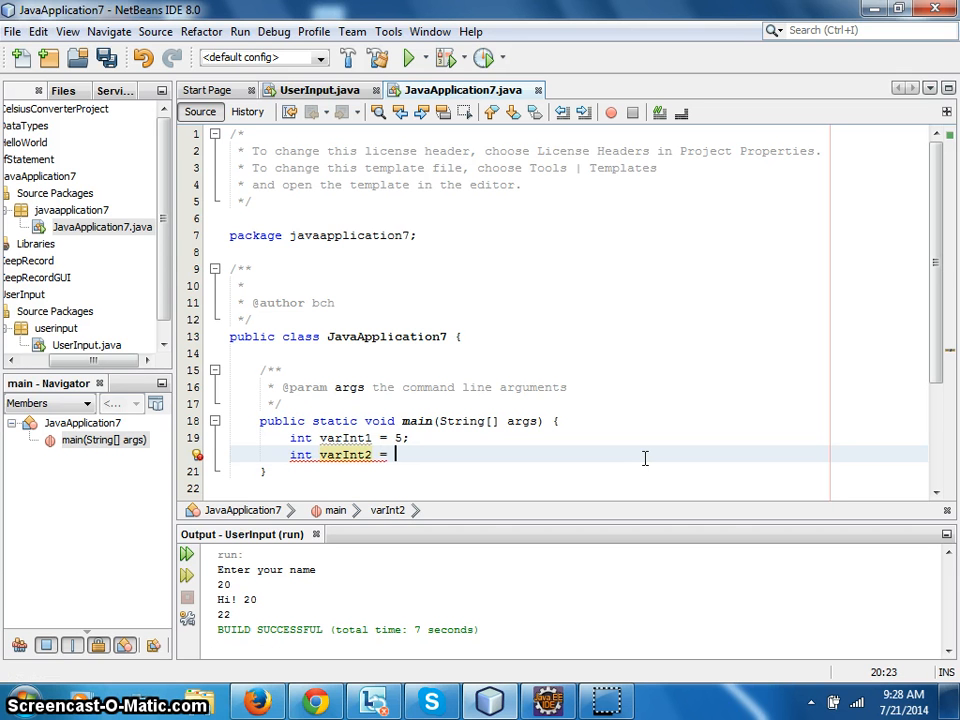
{"action": "type", "text": "2;"}
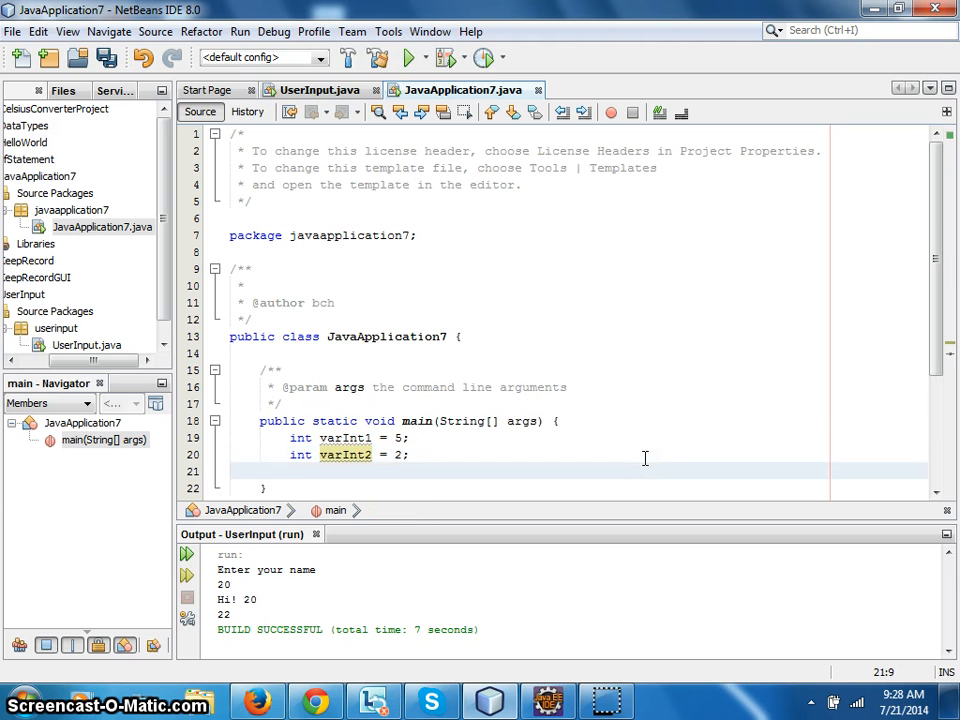
Add System.out.println(varInt1+varInt2); and run the project, printing 7.
{"action": "type", "text": "s"}
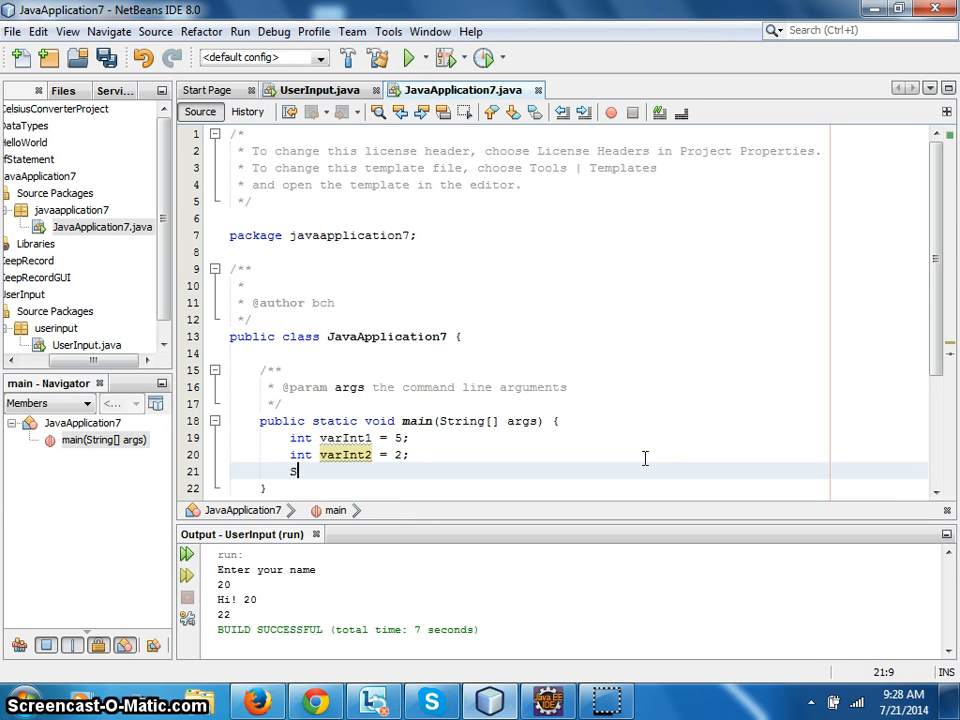
{"action": "type", "text": "System.out.pri"}
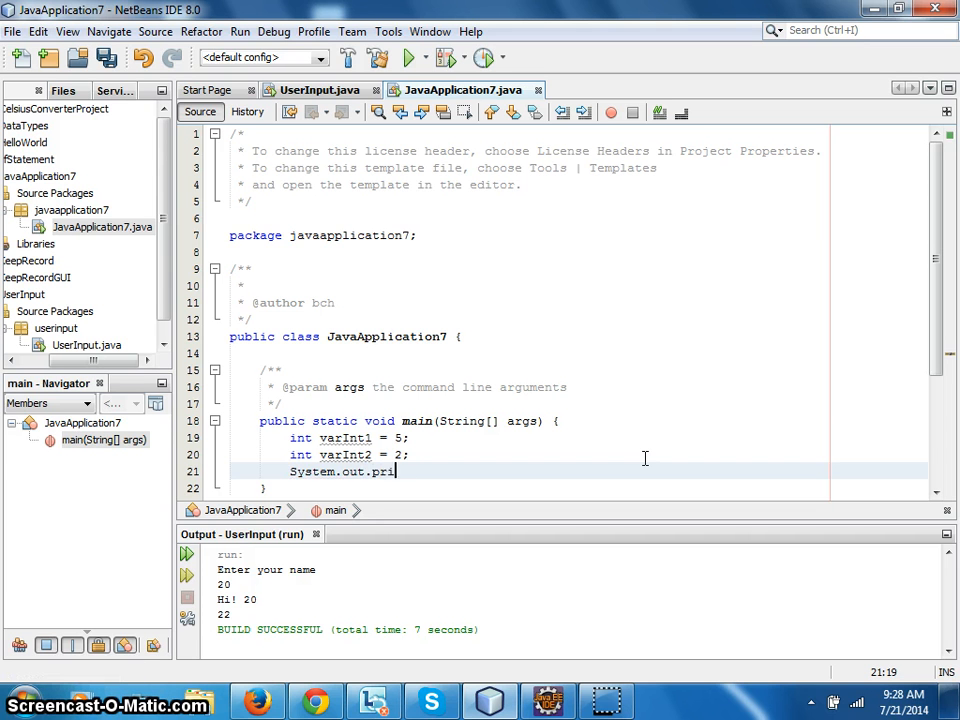
{"action": "type", "text": "ntln()"}
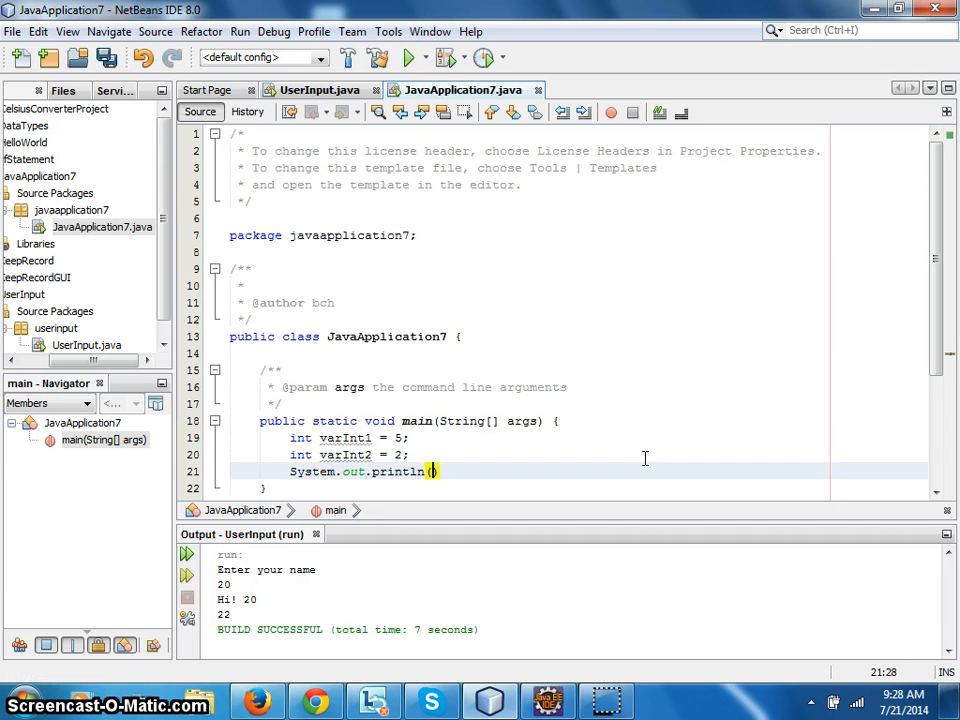
{"action": "type", "text": "varInt1+varIn"}
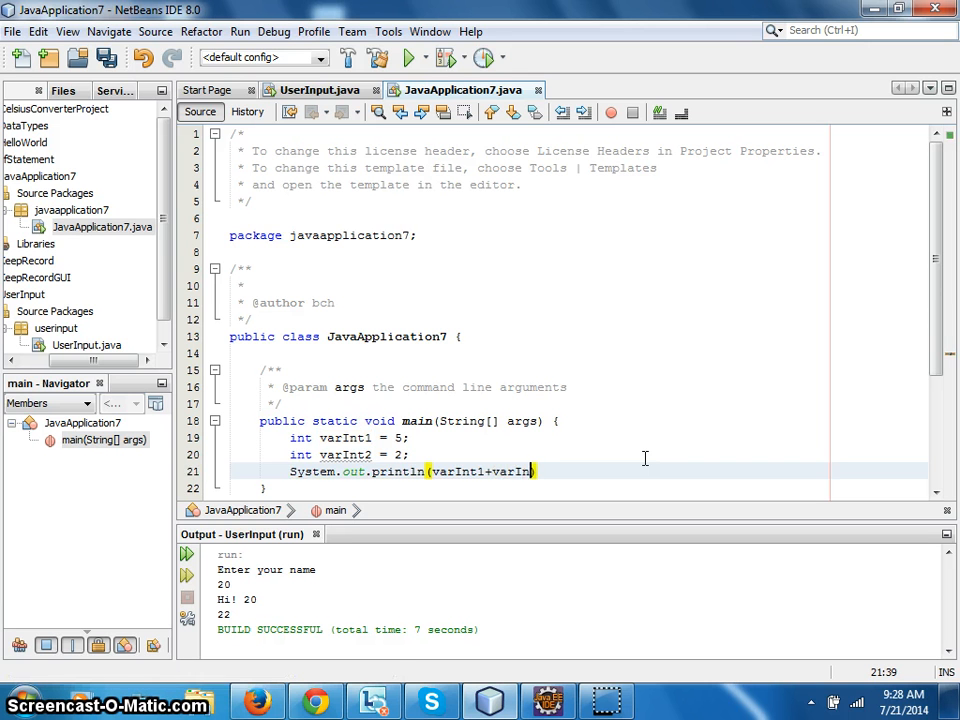
{"action": "type", "text": "t2)"}
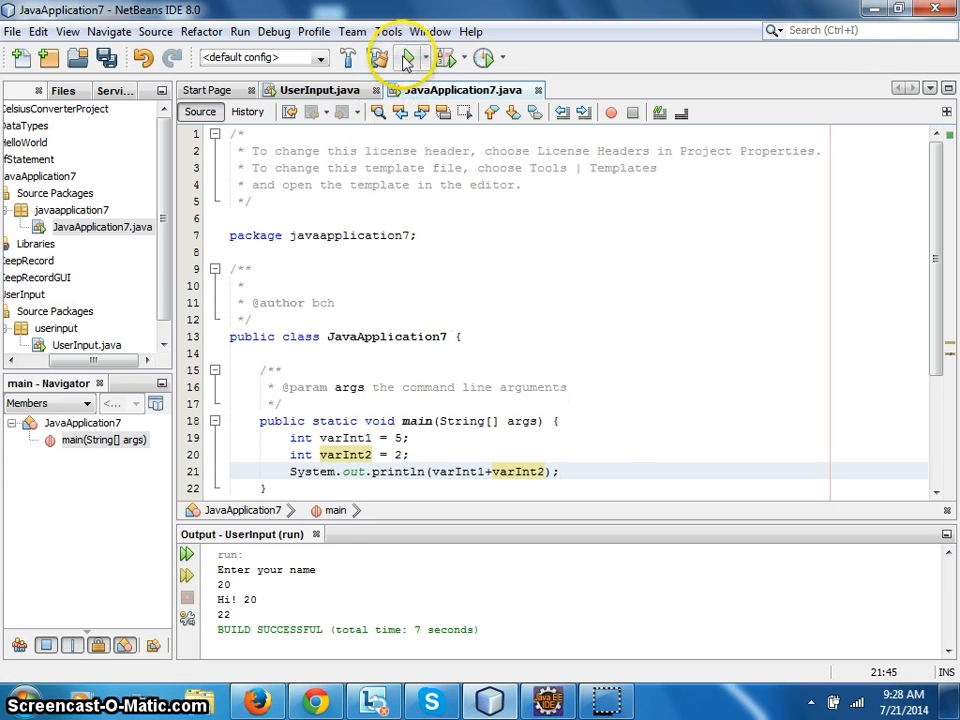
{"action": "left_click", "coordinate": [408, 56]}
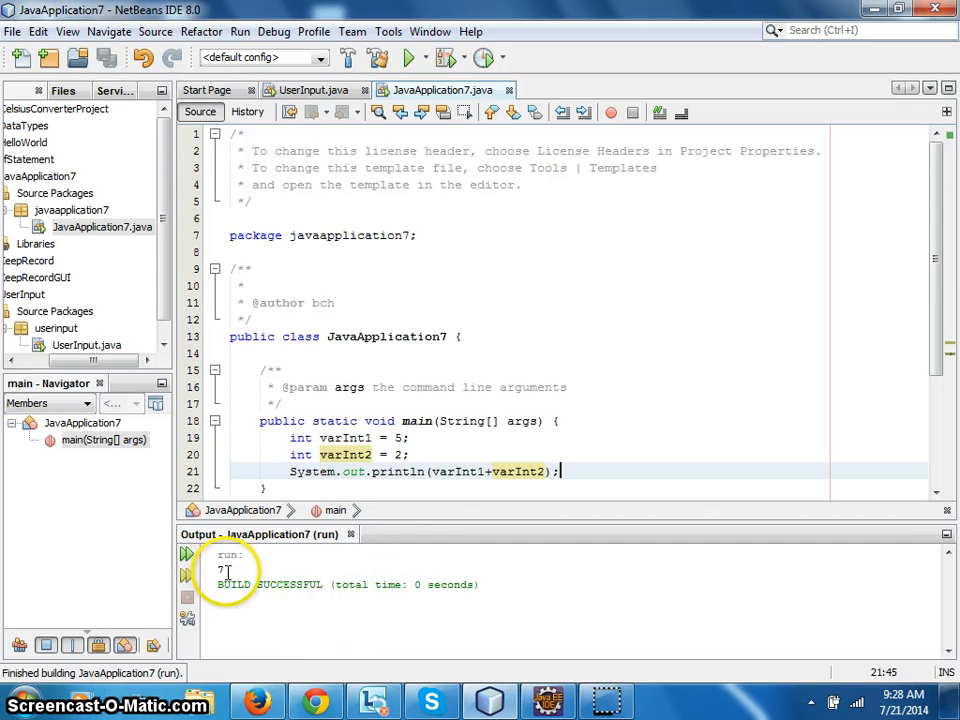
{"action": "mouse_move", "coordinate": [436, 472]}
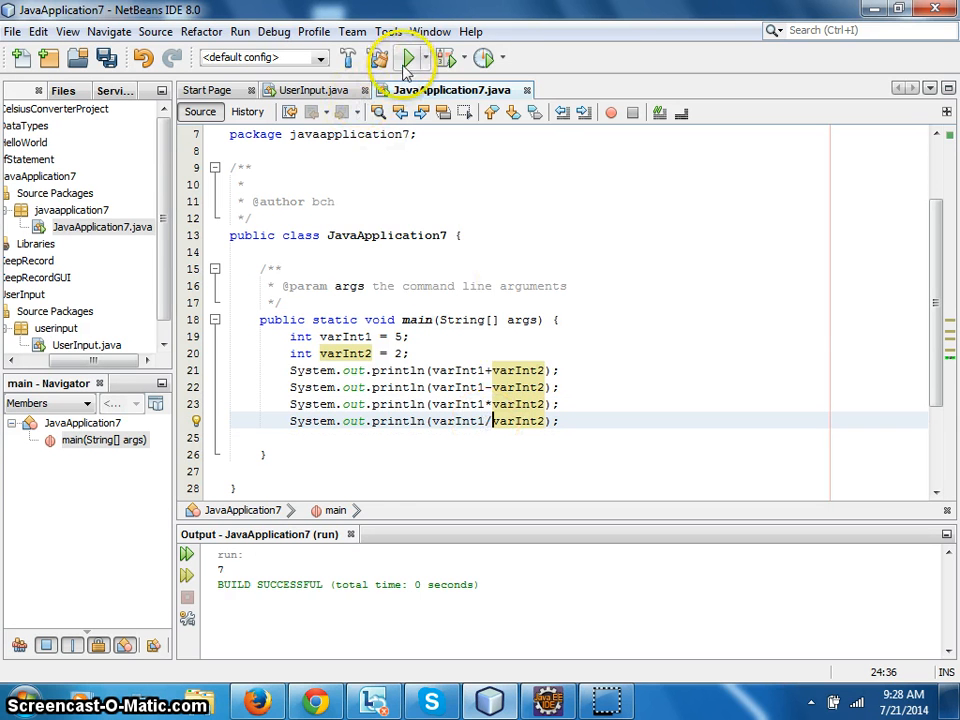
Print varInt1-varInt2, varInt1*varInt2 and varInt1/varInt2, then run to output 7, 3, 10, 2.
{"action": "left_click", "coordinate": [412, 56]}
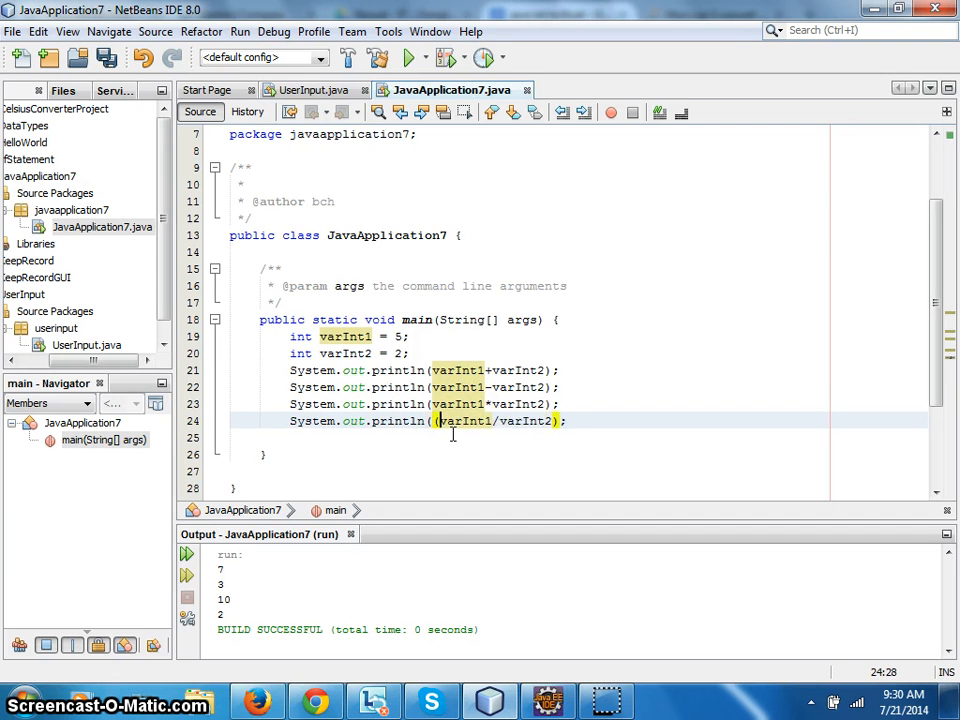
Cast both operands to (float) in the division println so it yields 2.5.
{"action": "type", "text": "(float)"}
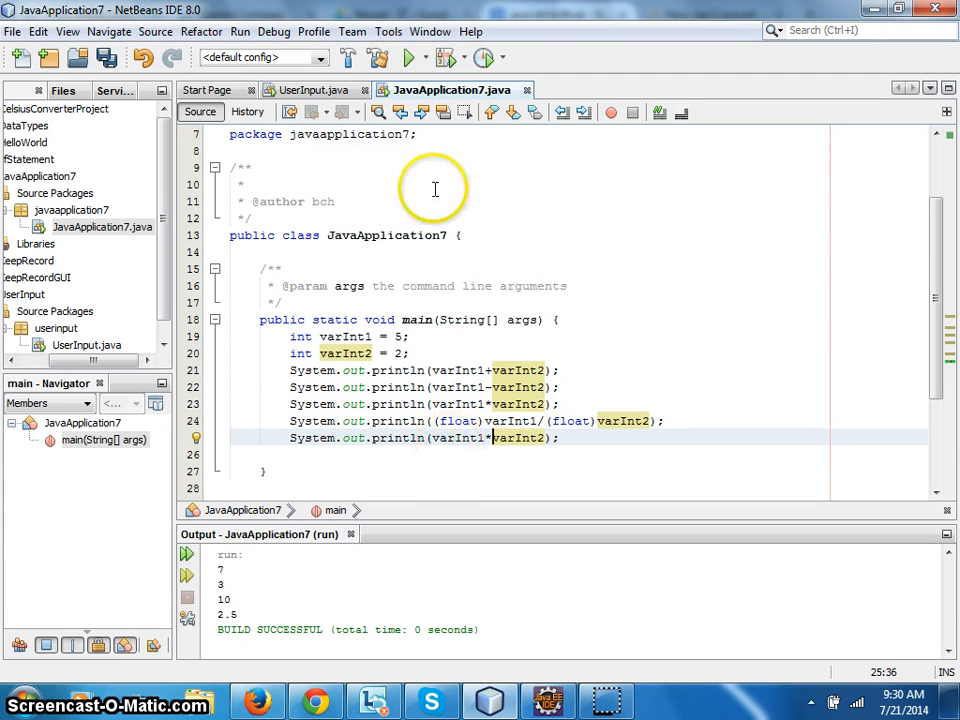
Complete a fifth println on varInt1 and varInt2 and rerun, with division now showing 2.5.
{"action": "left_click", "coordinate": [410, 56]}
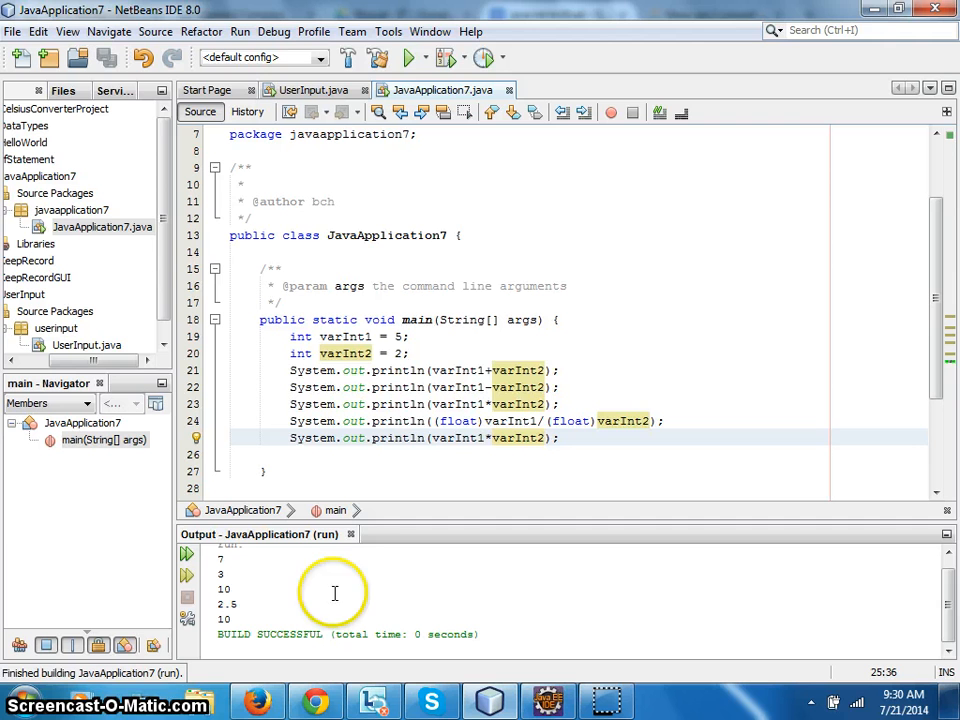